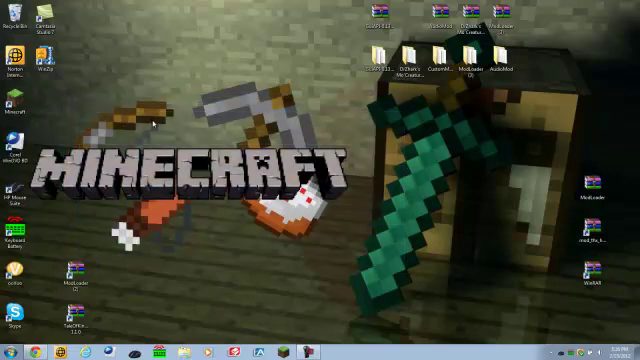
Search %appdata from the Start menu to open the Roaming folder
{"action": "left_click", "coordinate": [9, 352]}
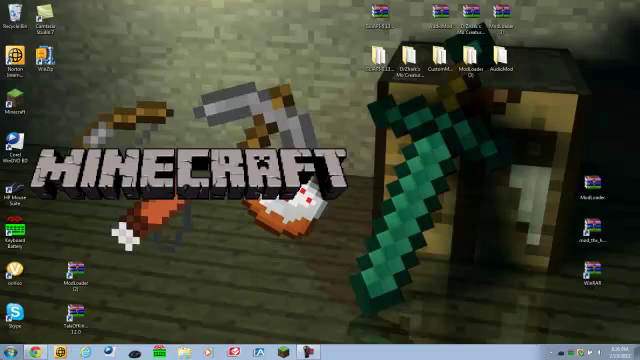
{"action": "left_click", "coordinate": [10, 345]}
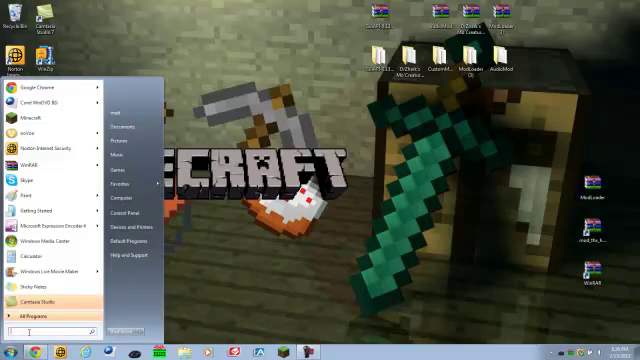
{"action": "type", "text": "%app"}
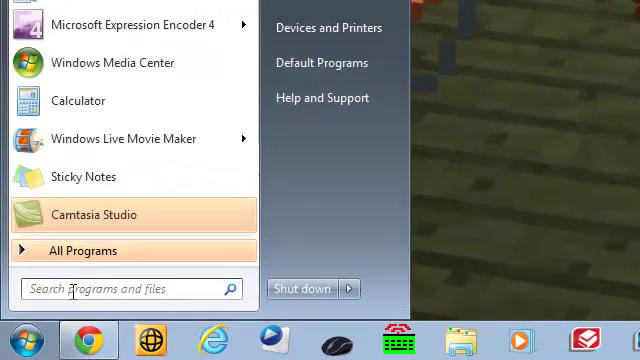
{"action": "type", "text": "%app"}
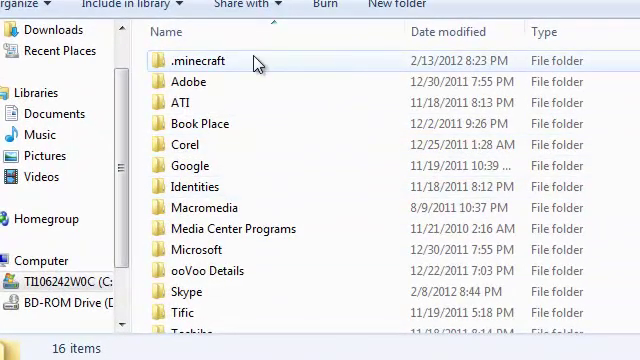
{"action": "mouse_move", "coordinate": [321, 109]}
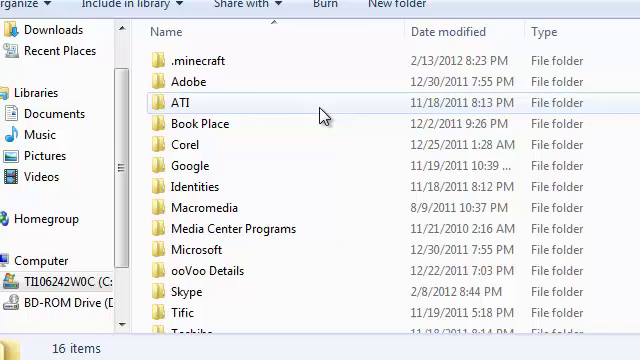
Open the .minecraft folder in the Roaming listing
{"action": "double_click", "coordinate": [198, 60]}
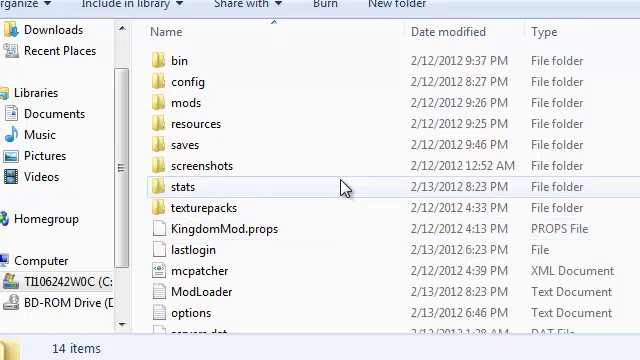
{"action": "mouse_move", "coordinate": [250, 204]}
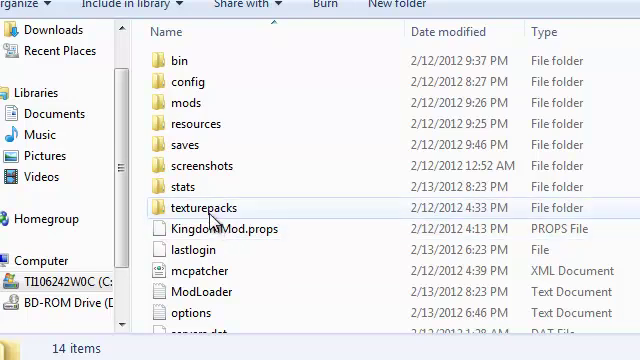
{"action": "mouse_move", "coordinate": [203, 166]}
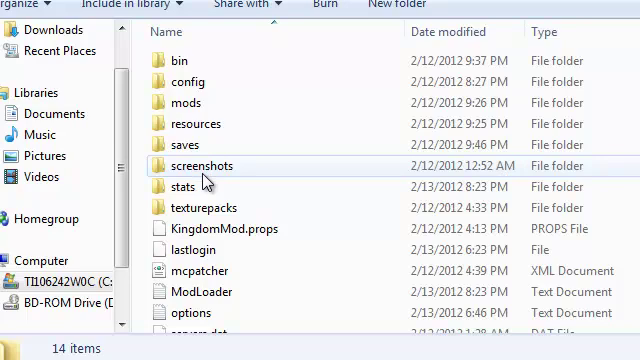
{"action": "double_click", "coordinate": [205, 166]}
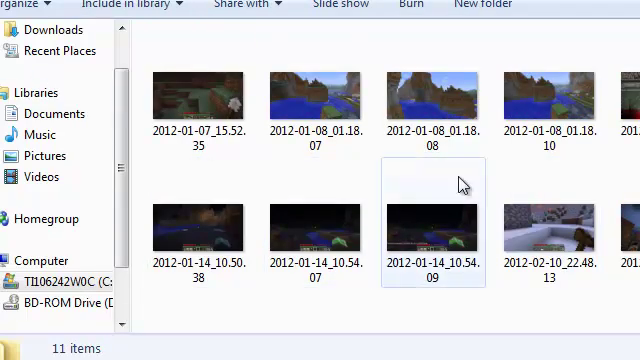
{"action": "left_click", "coordinate": [430, 100]}
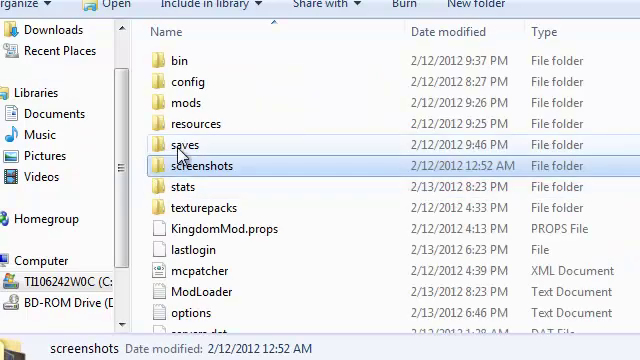
{"action": "double_click", "coordinate": [183, 144]}
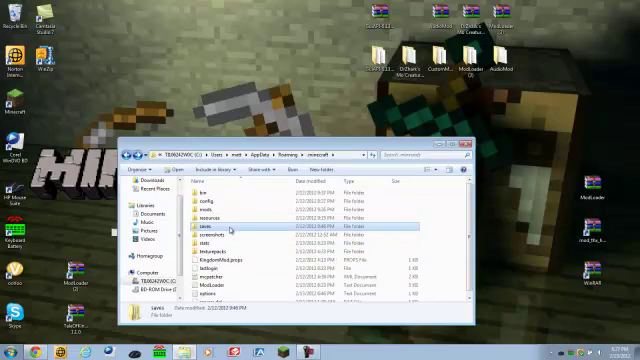
{"action": "double_click", "coordinate": [196, 225]}
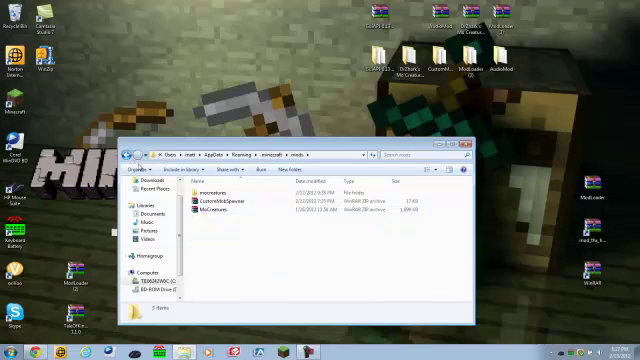
{"action": "left_click", "coordinate": [205, 203]}
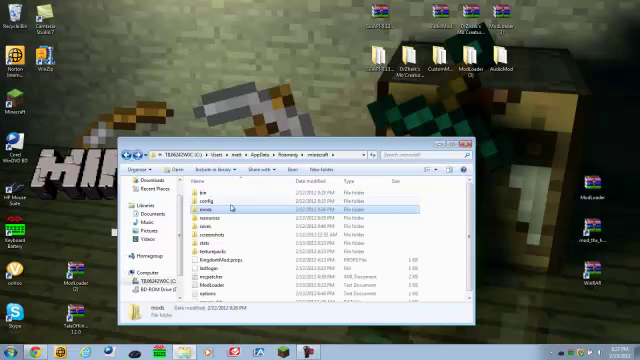
{"action": "double_click", "coordinate": [205, 194]}
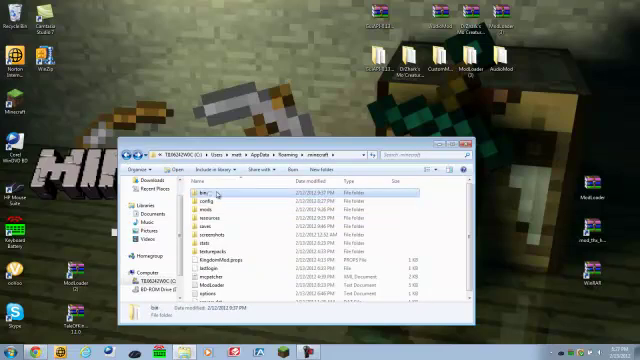
{"action": "double_click", "coordinate": [200, 189]}
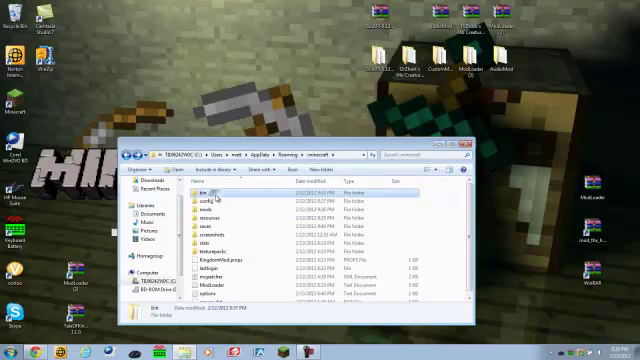
Delete the .minecraft bin folder and confirm the deletion
{"action": "right_click", "coordinate": [205, 188]}
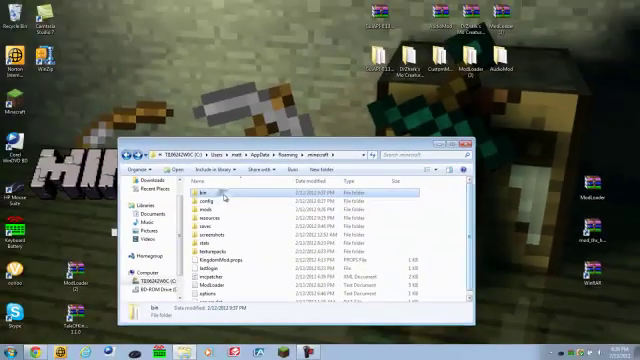
{"action": "key", "text": "Delete"}
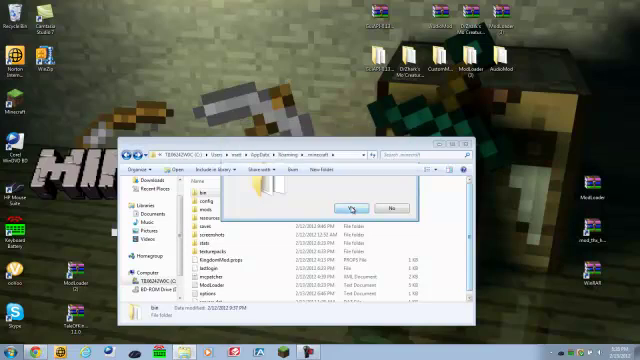
{"action": "left_click", "coordinate": [355, 203]}
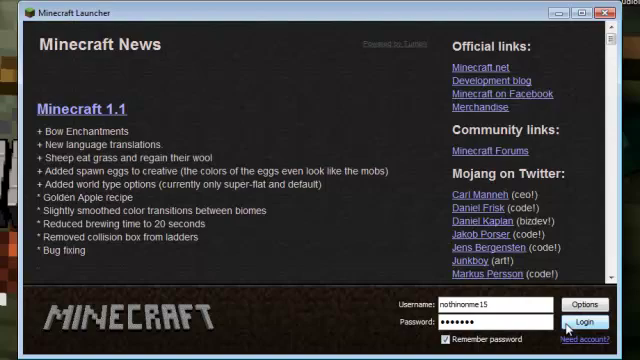
Log in through the Minecraft Launcher to load Minecraft 1.1's title screen
{"action": "left_click", "coordinate": [586, 322]}
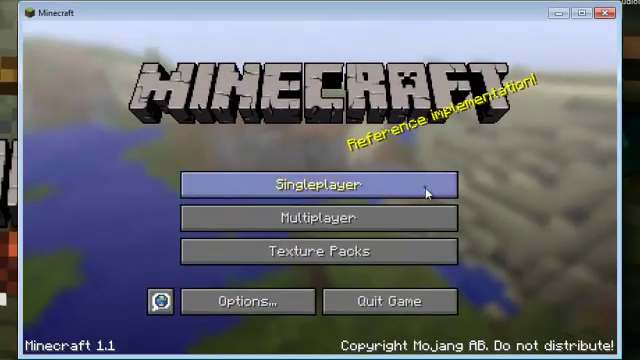
Open the Select Texture Pack screen from the title menu
{"action": "left_click", "coordinate": [320, 184]}
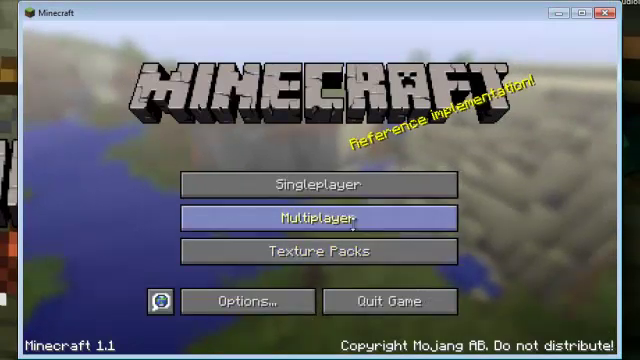
{"action": "left_click", "coordinate": [319, 252]}
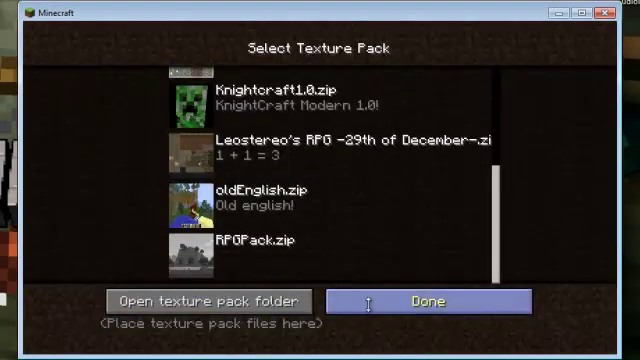